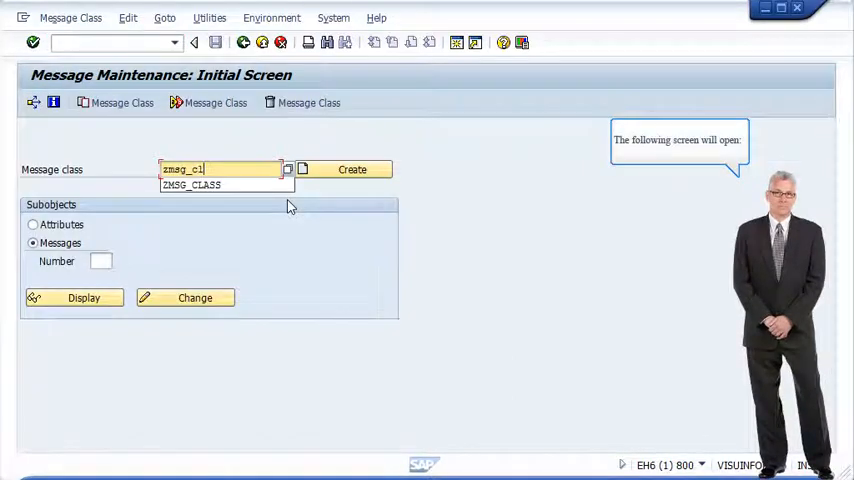
Create the new message class ZMSG_CLASS from transaction SE91.
{"action": "type", "text": "zmsg_class"}
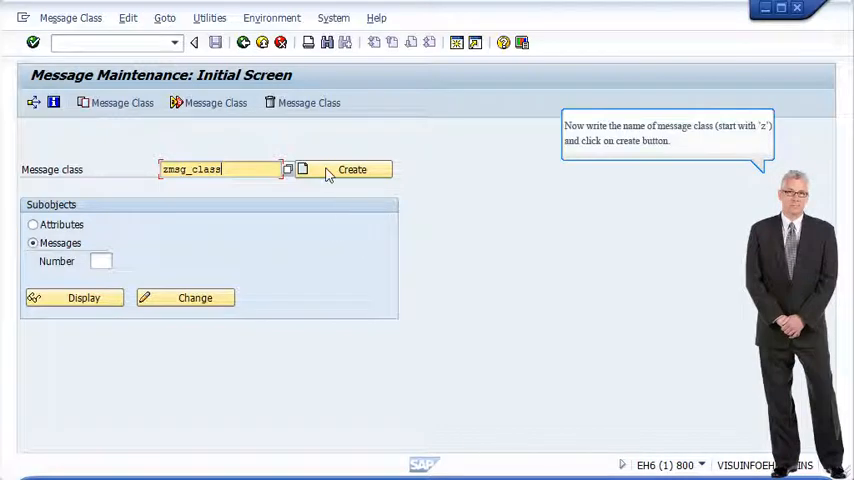
{"action": "left_click", "coordinate": [352, 168]}
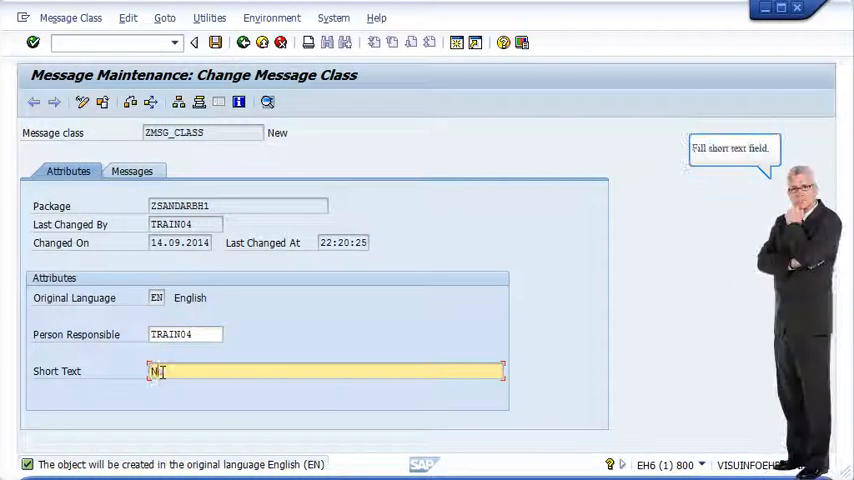
Give ZMSG_CLASS the short text 'New Message Class'.
{"action": "type", "text": "New Message"}
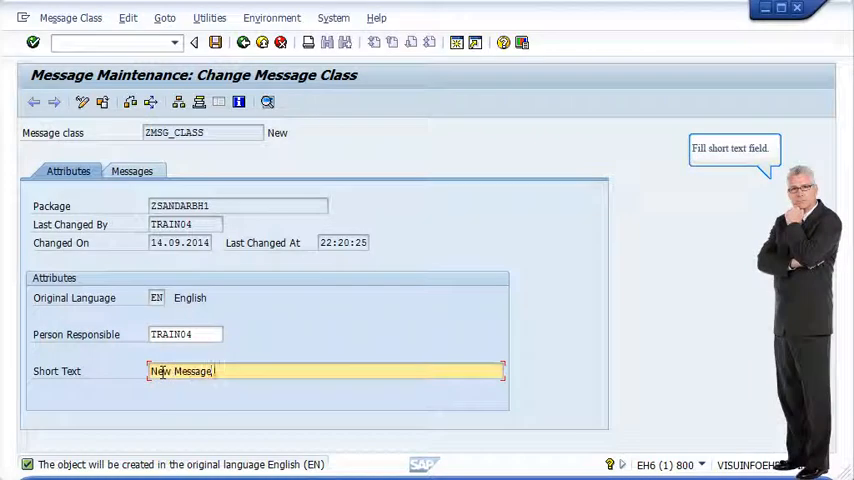
{"action": "type", "text": "Class"}
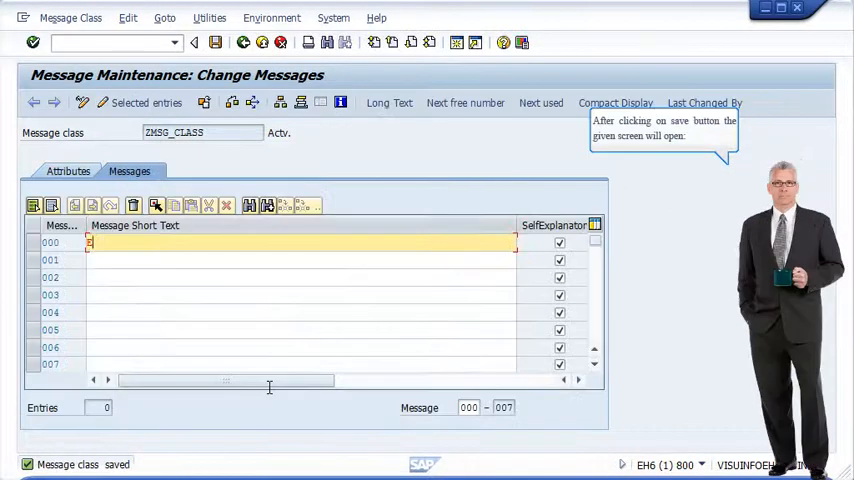
Enter 'Error' as message 000 and 'Success' as message 001.
{"action": "type", "text": "Error"}
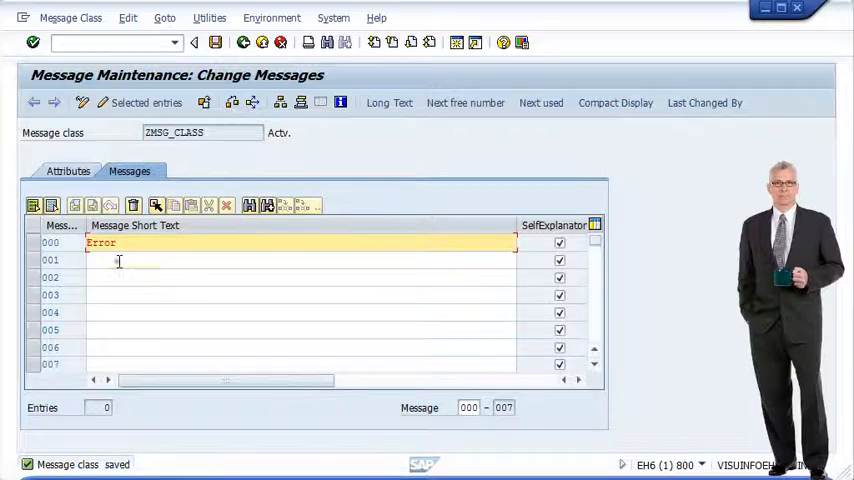
{"action": "type", "text": "Succe"}
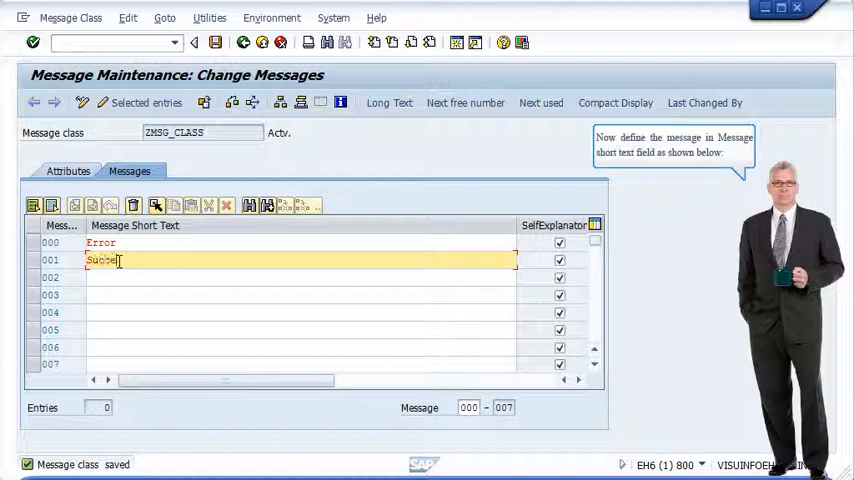
{"action": "type", "text": "ss"}
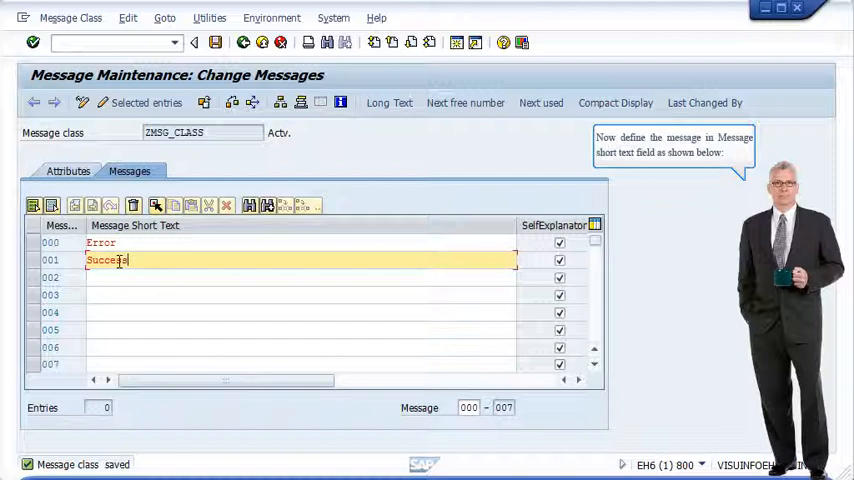